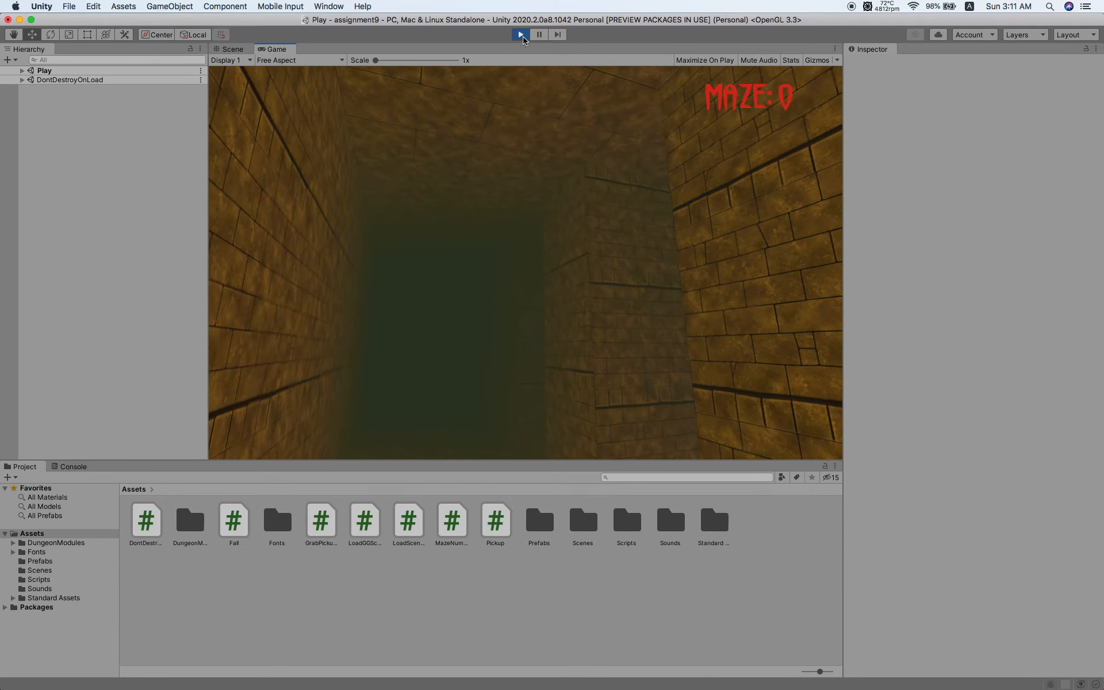
Stop play mode and select the Canvas's Text child to show its Maze Number script in the Inspector
{"action": "left_click", "coordinate": [520, 34]}
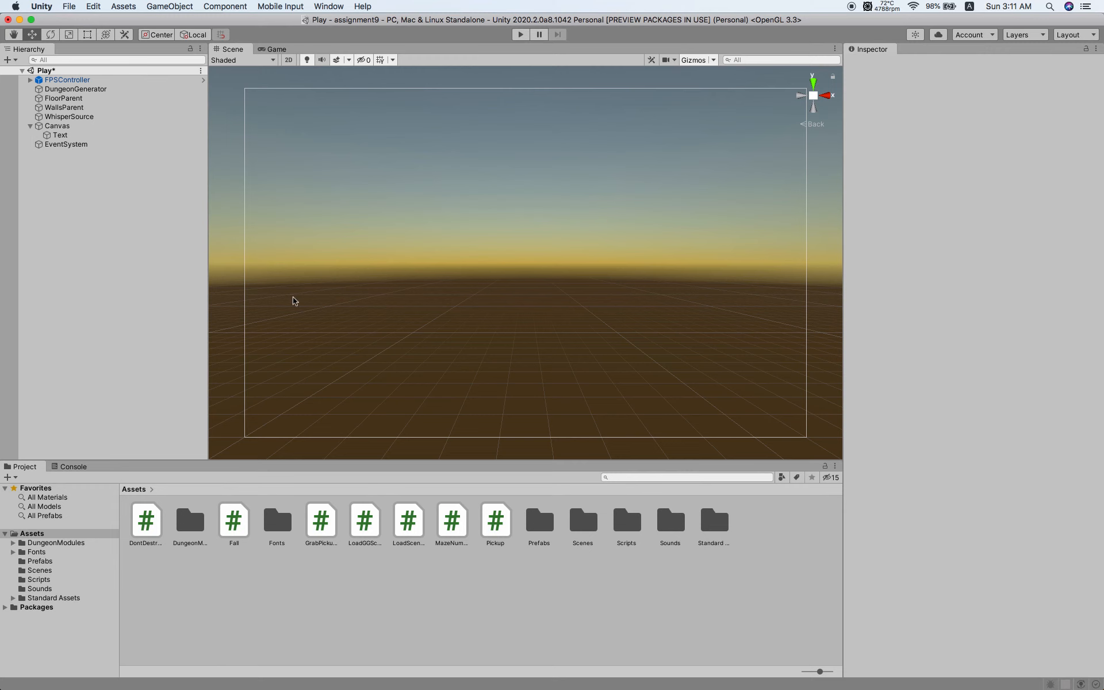
{"action": "mouse_move", "coordinate": [607, 191]}
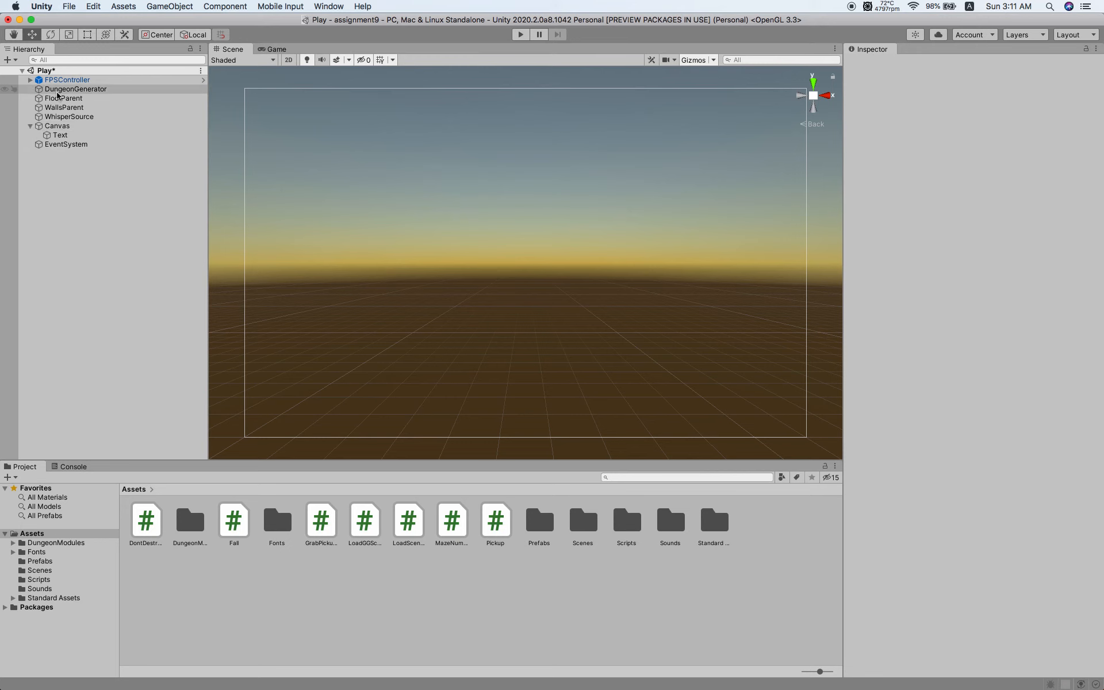
{"action": "left_click", "coordinate": [58, 126]}
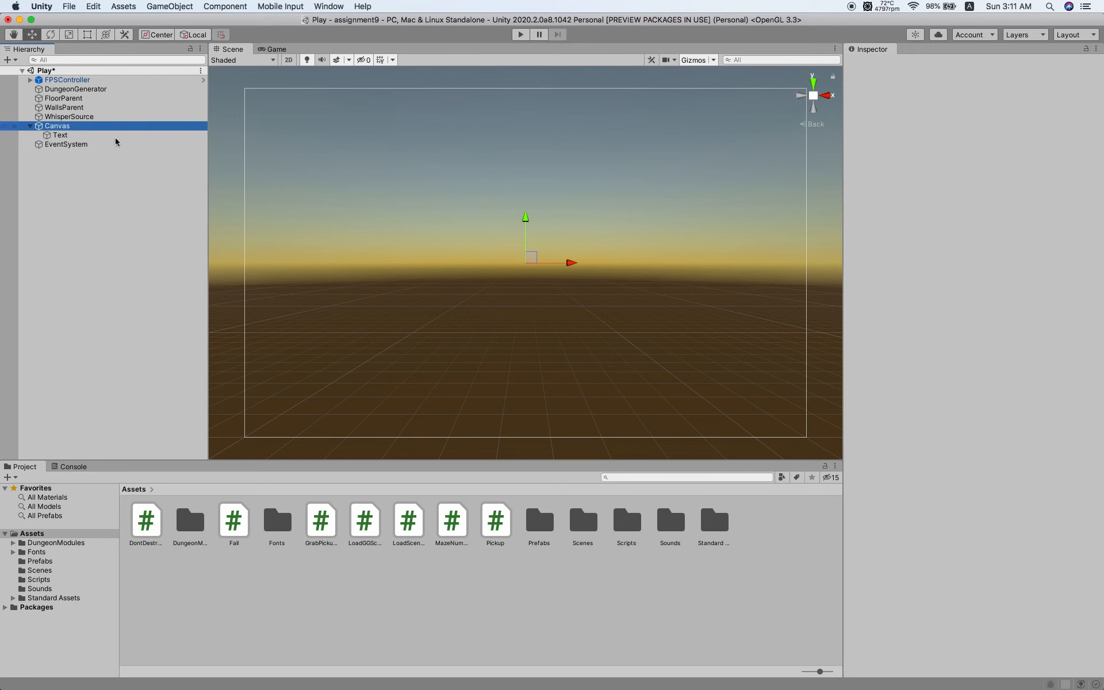
{"action": "left_click", "coordinate": [59, 135]}
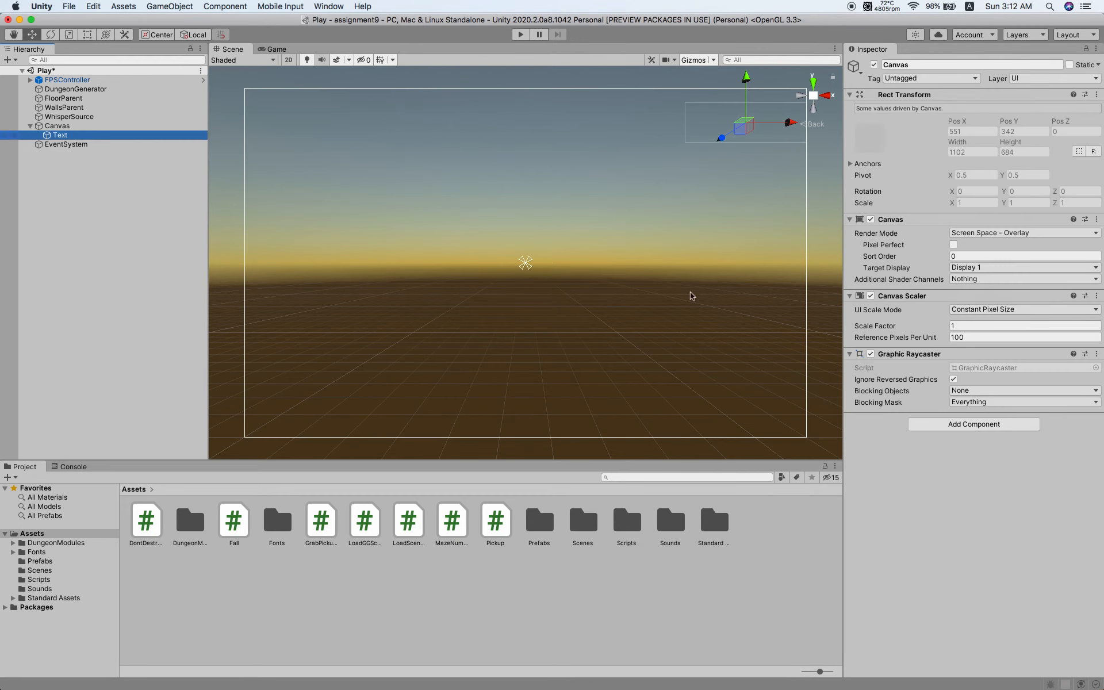
{"action": "left_click", "coordinate": [57, 135]}
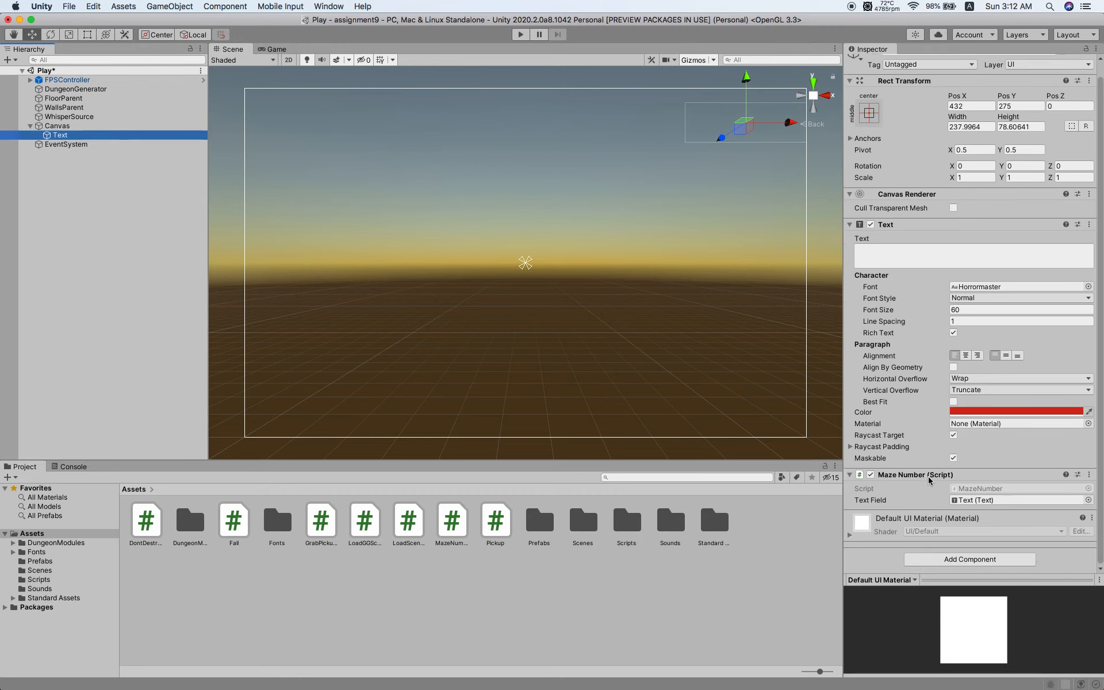
{"action": "mouse_move", "coordinate": [865, 497]}
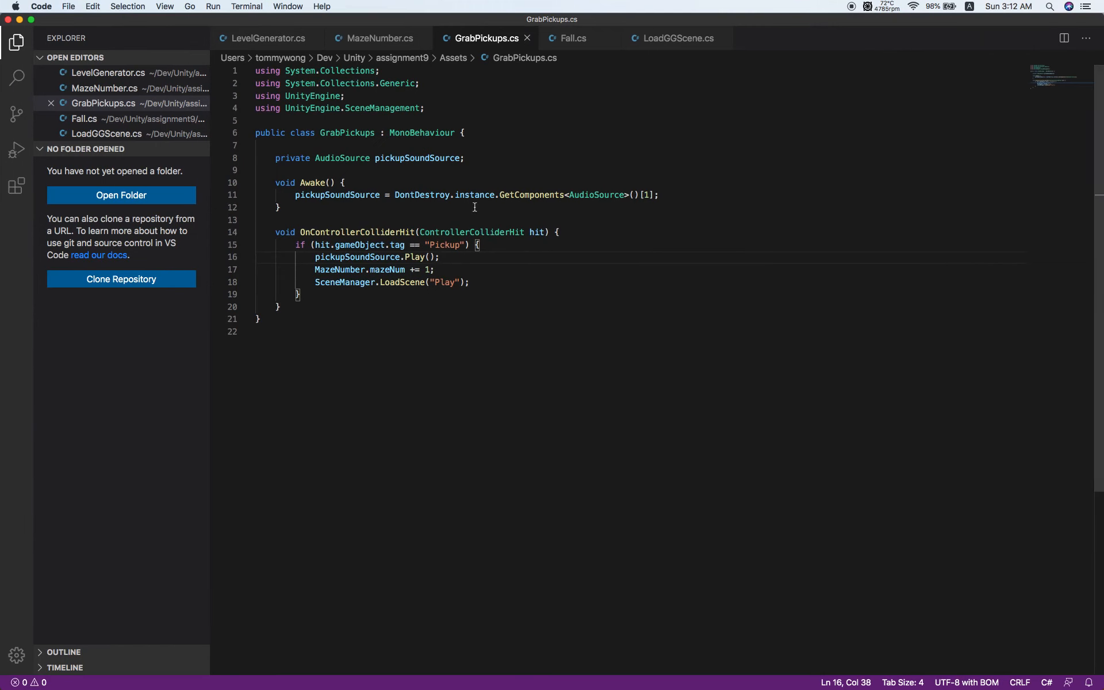
{"action": "mouse_move", "coordinate": [375, 46]}
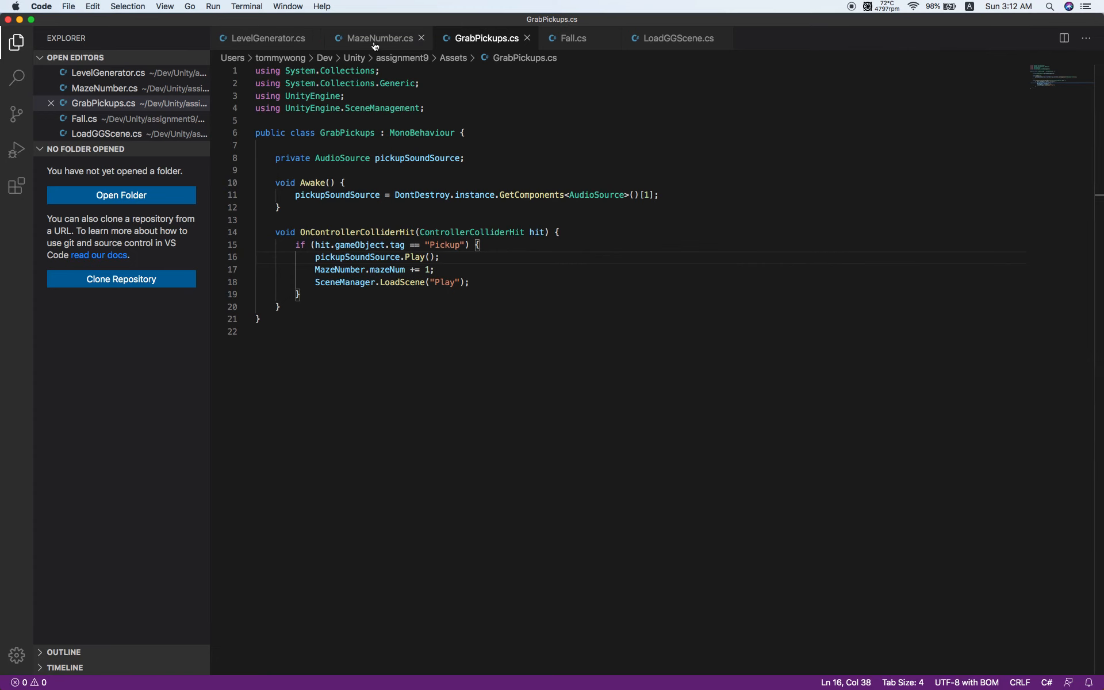
Review mazeNum in MazeNumber.cs and GrabPickups.cs, then switch to Fall.cs
{"action": "left_click", "coordinate": [375, 38]}
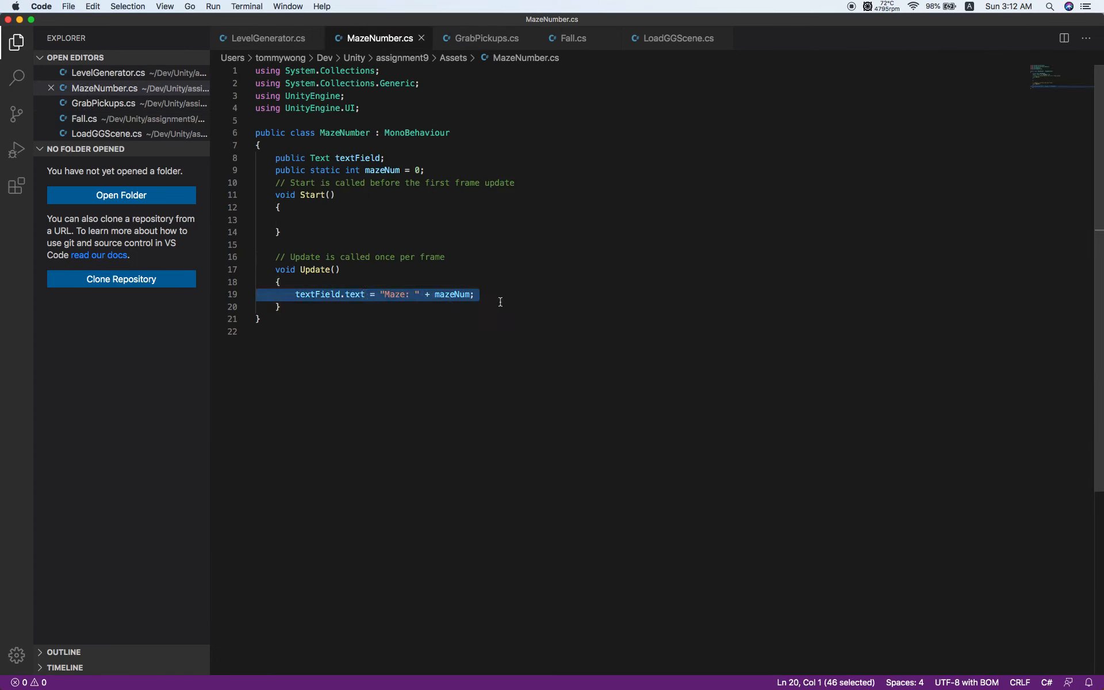
{"action": "double_click", "coordinate": [452, 294]}
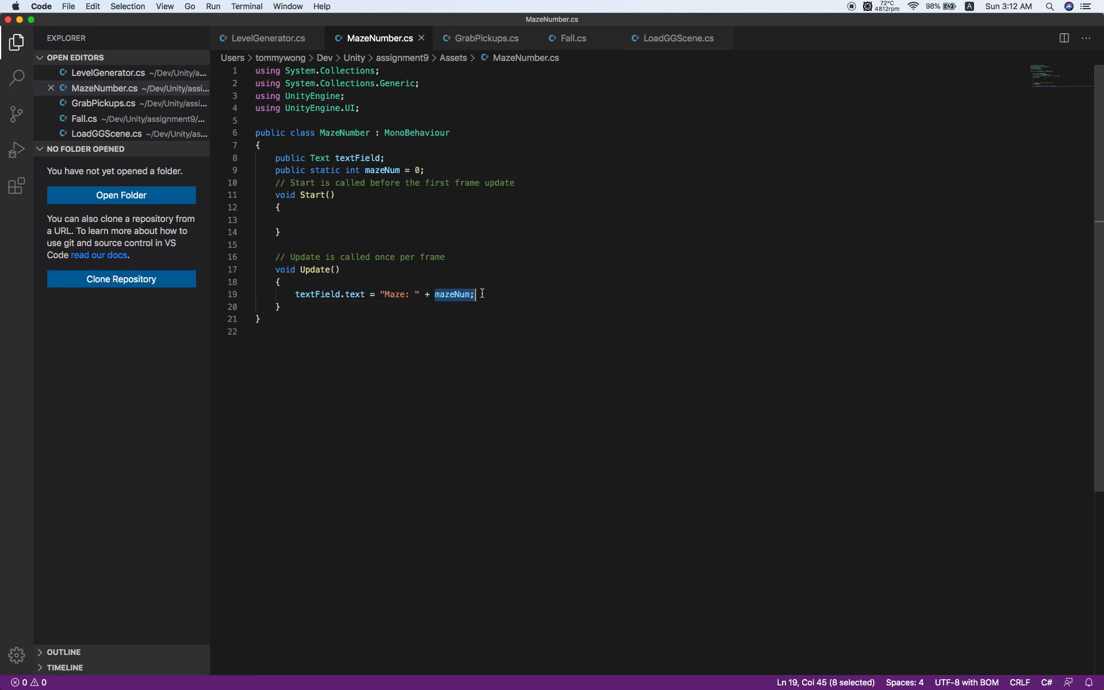
{"action": "left_click", "coordinate": [488, 38]}
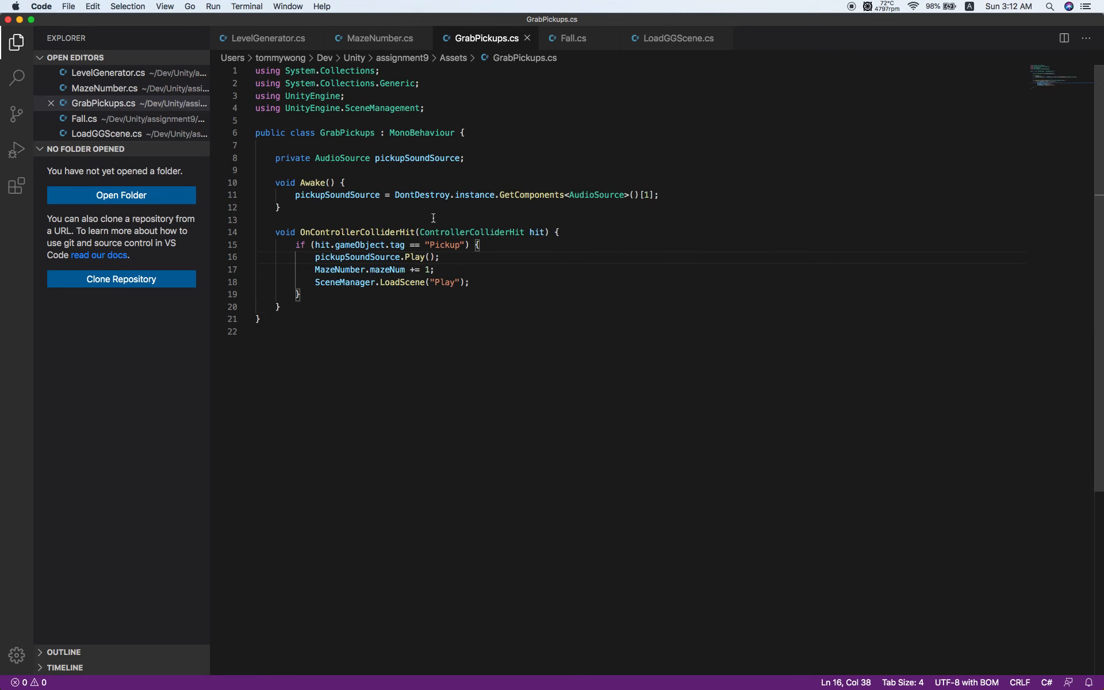
{"action": "mouse_move", "coordinate": [483, 48]}
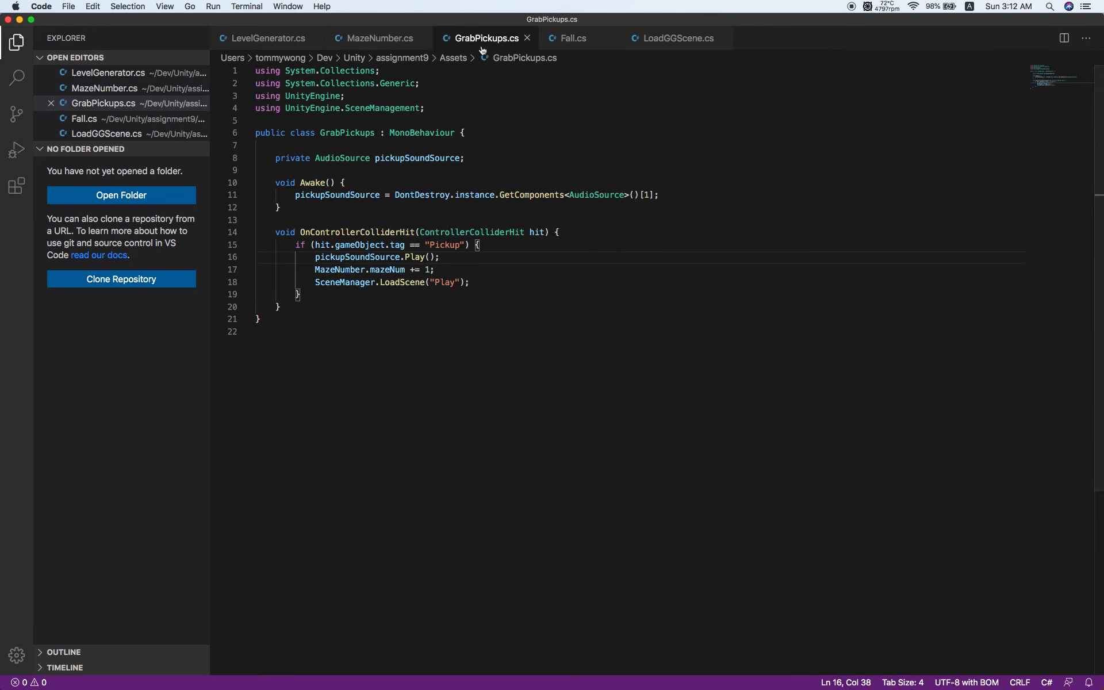
{"action": "mouse_move", "coordinate": [344, 266]}
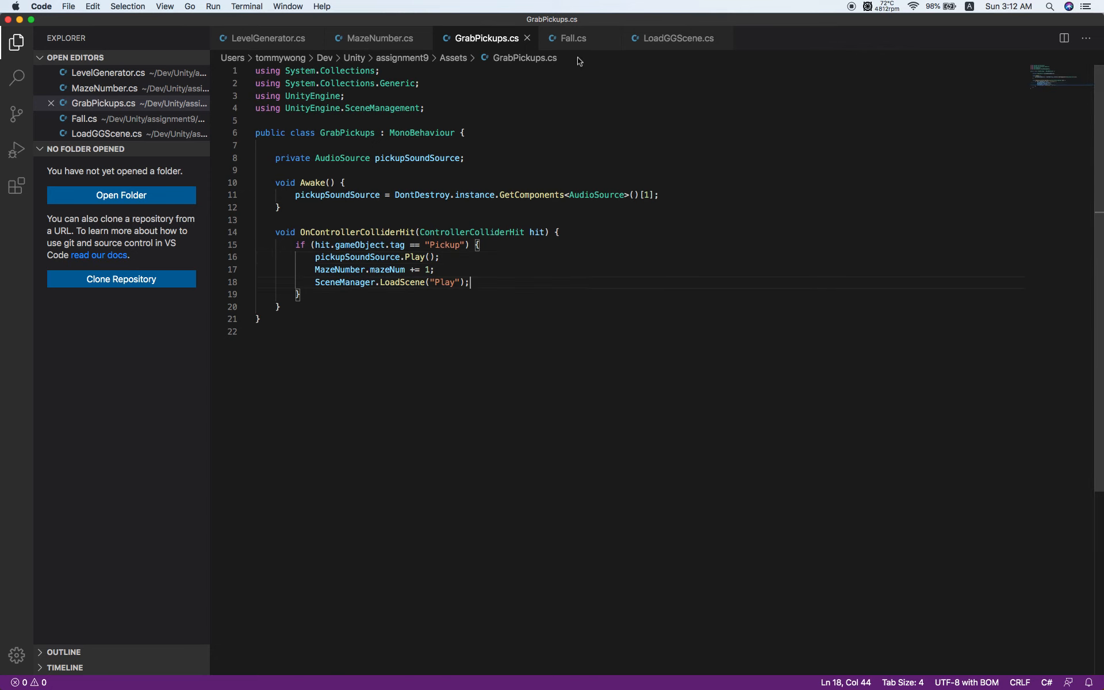
{"action": "left_click", "coordinate": [572, 38]}
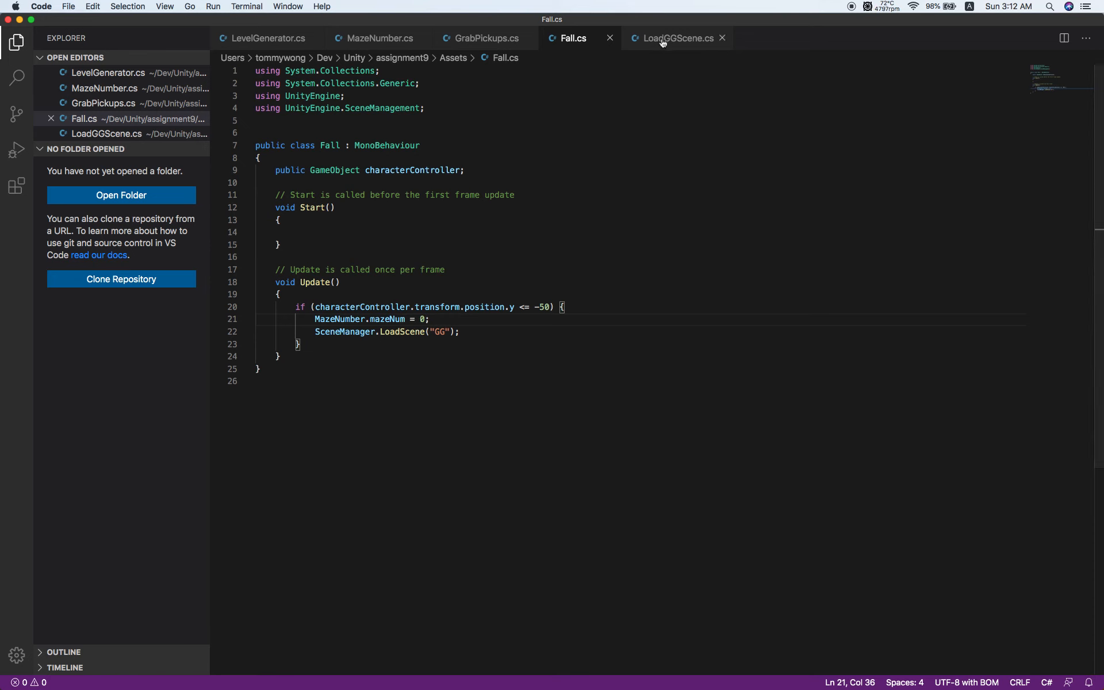
Open LoadGGScene.cs and focus the line that loads the Title scene on Submit
{"action": "left_click", "coordinate": [677, 38]}
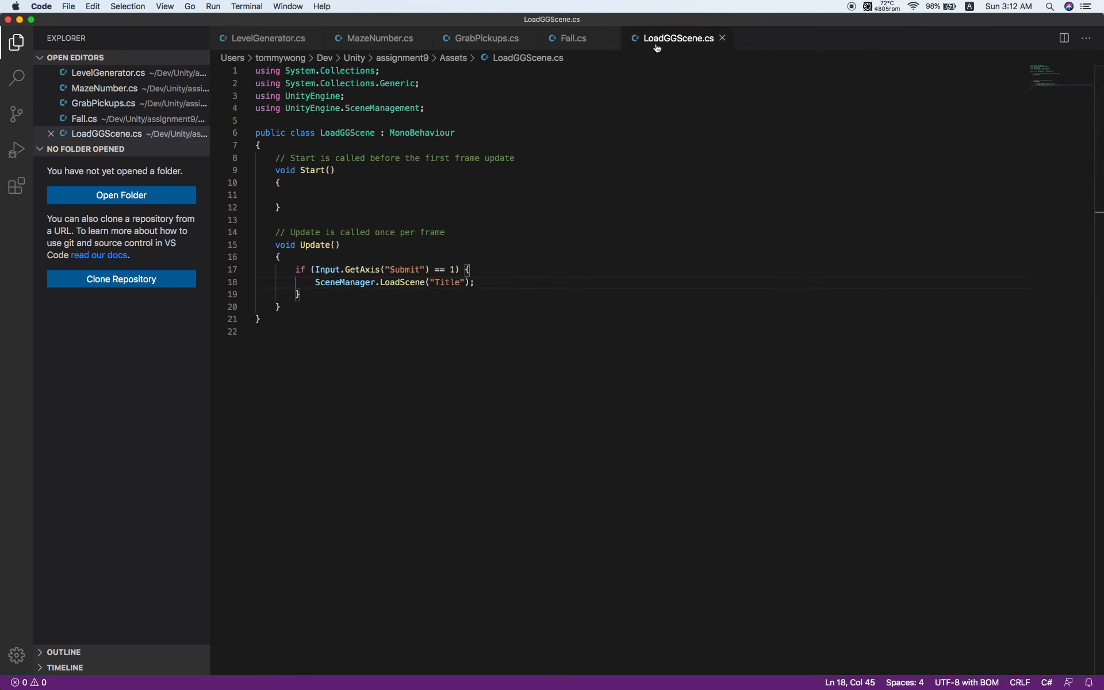
{"action": "left_click", "coordinate": [476, 283]}
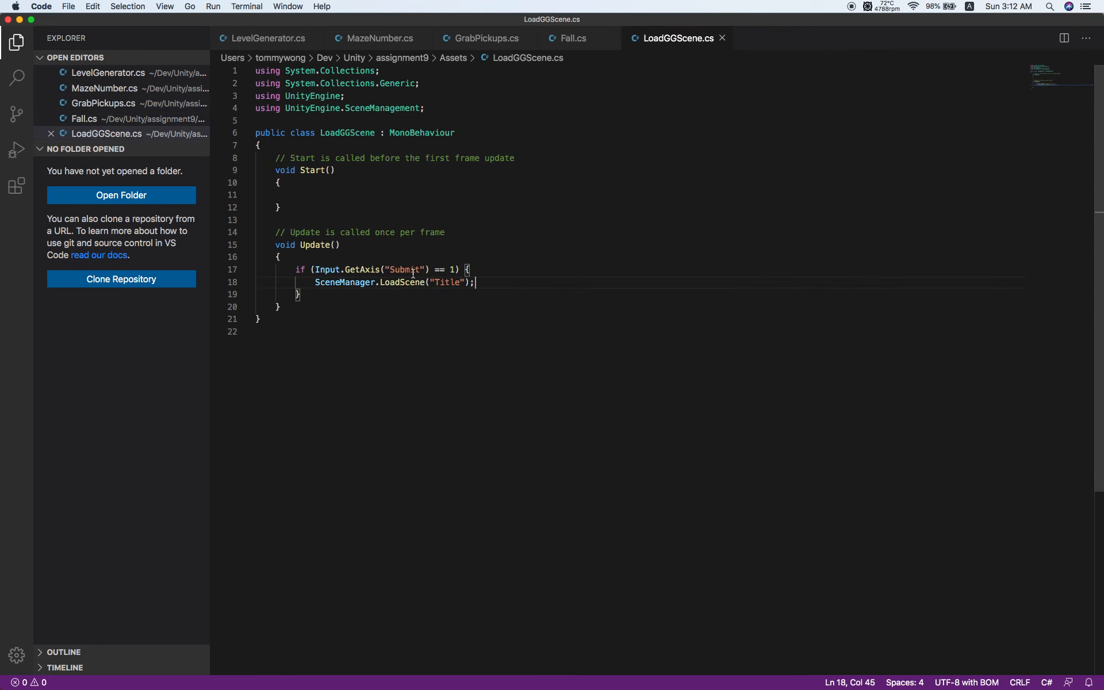
{"action": "mouse_move", "coordinate": [649, 73]}
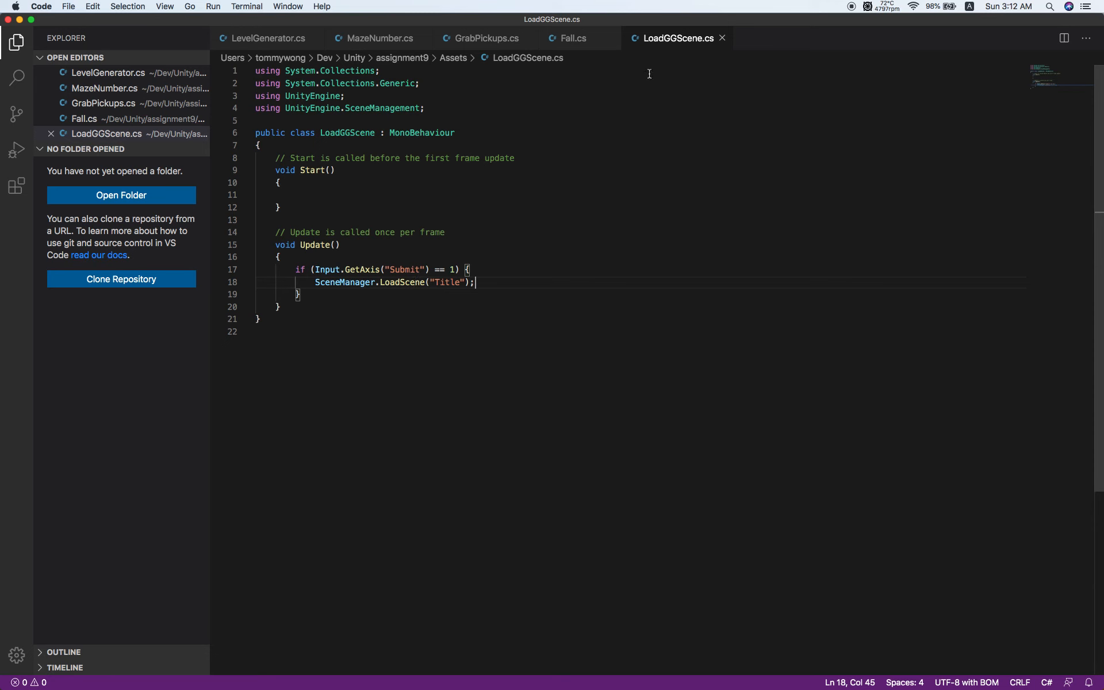
{"action": "mouse_move", "coordinate": [247, 21]}
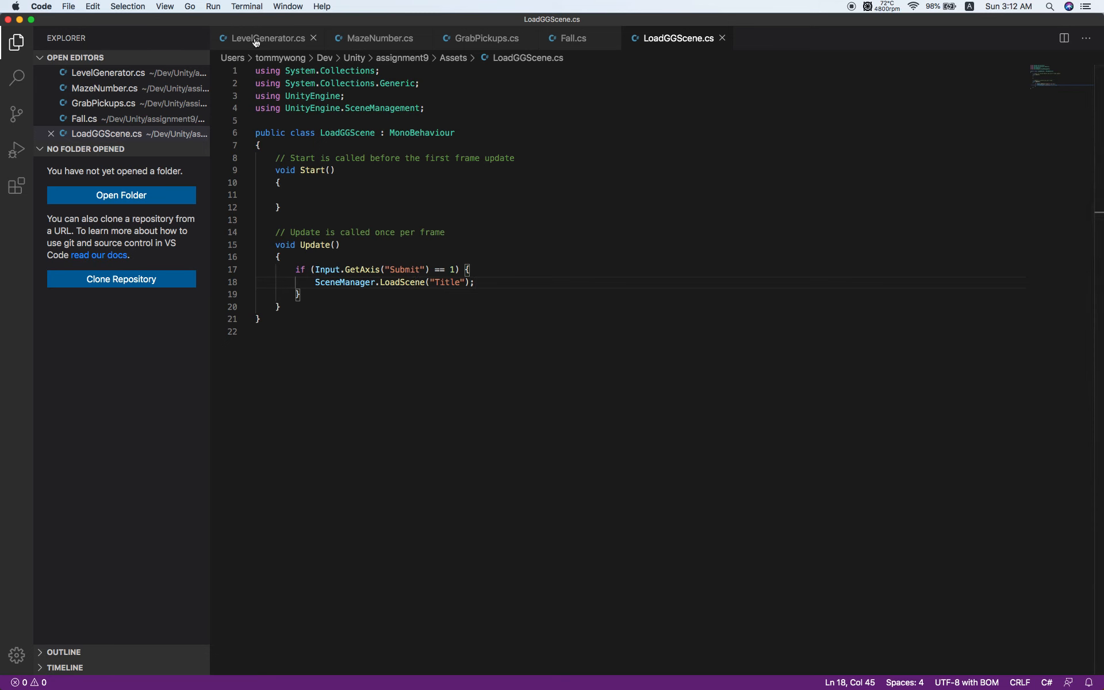
{"action": "left_click", "coordinate": [265, 38]}
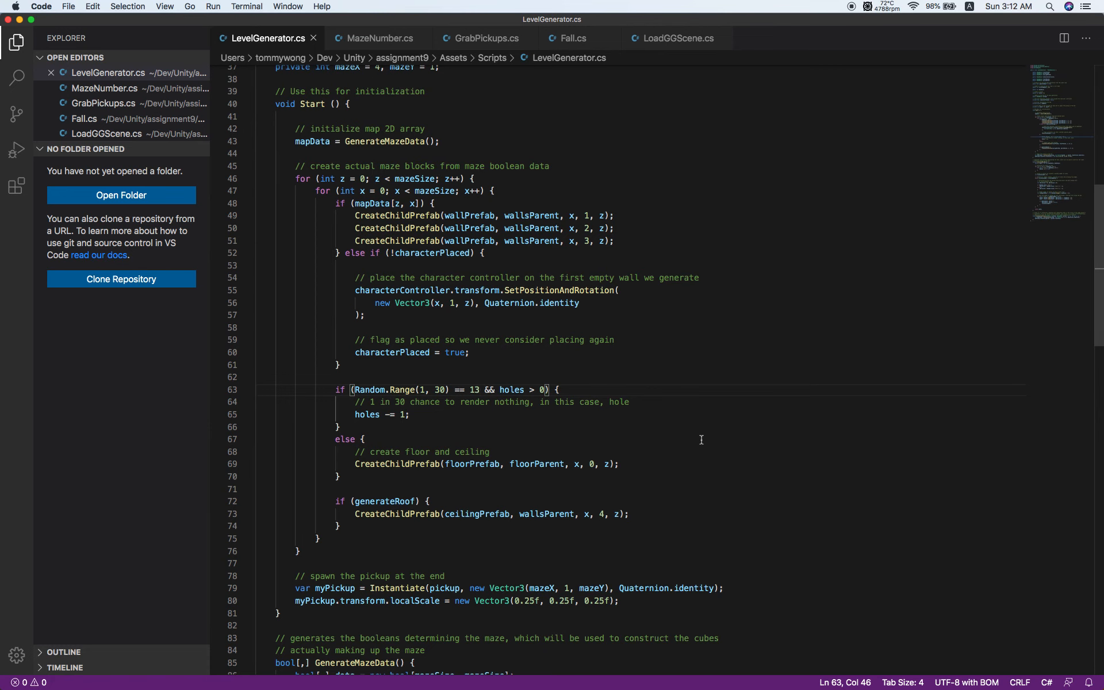
{"action": "scroll", "scroll_direction": "down", "scroll_amount": 3}
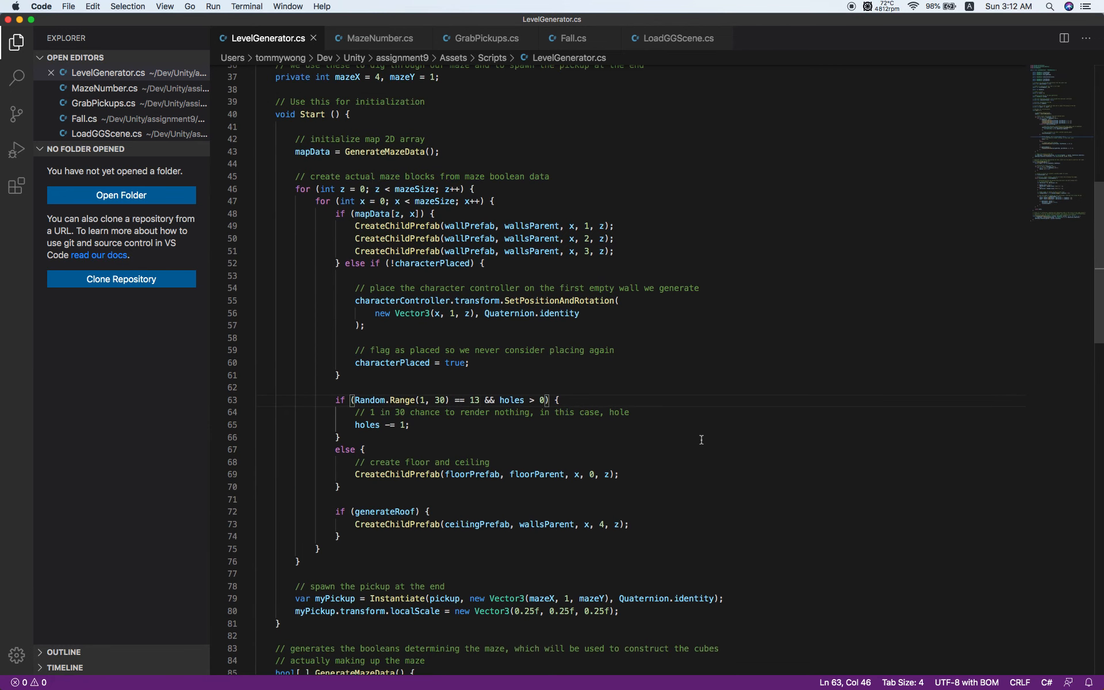
{"action": "scroll", "scroll_direction": "up", "scroll_amount": 3}
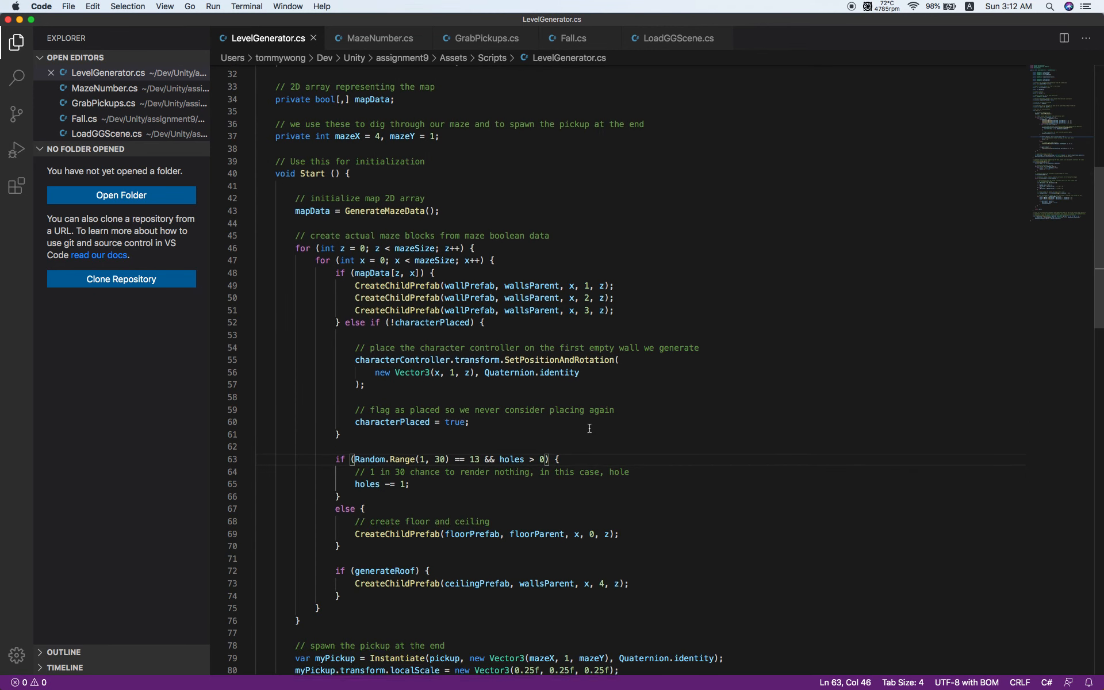
{"action": "scroll", "scroll_direction": "up", "scroll_amount": 3}
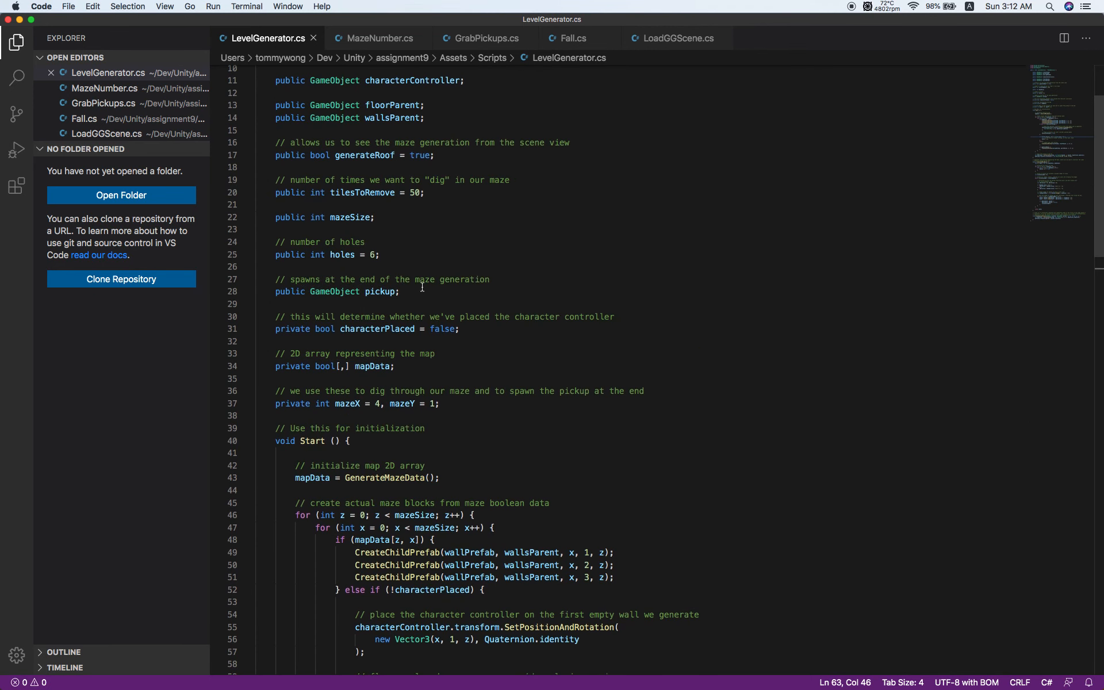
{"action": "double_click", "coordinate": [343, 256]}
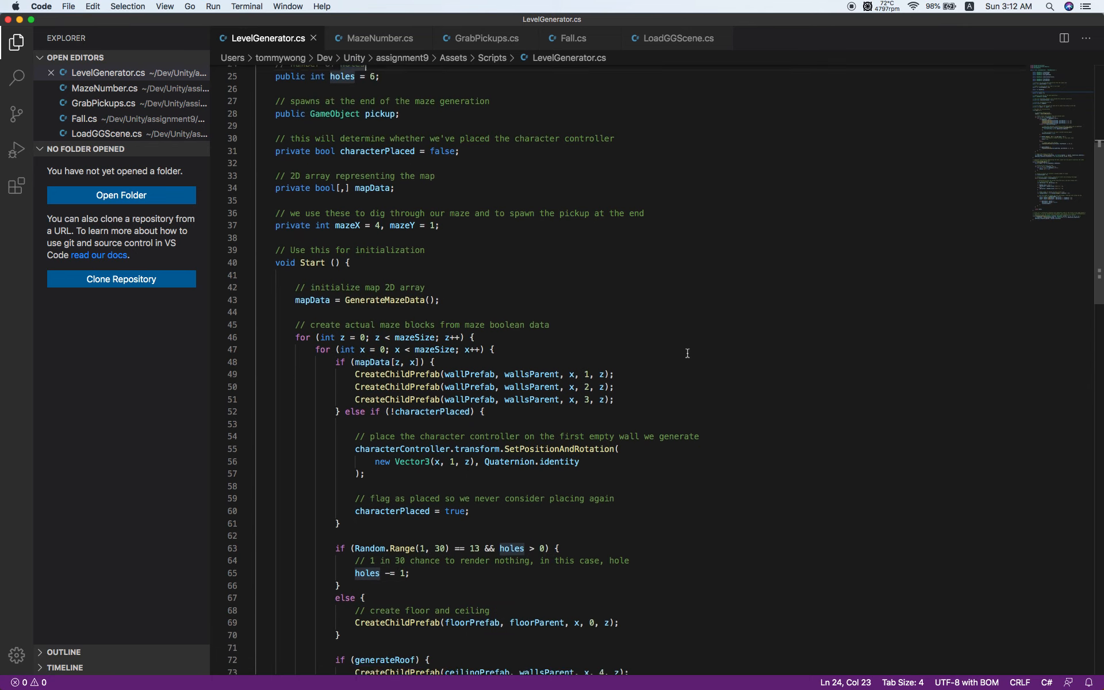
{"action": "scroll", "scroll_direction": "down", "scroll_amount": 3}
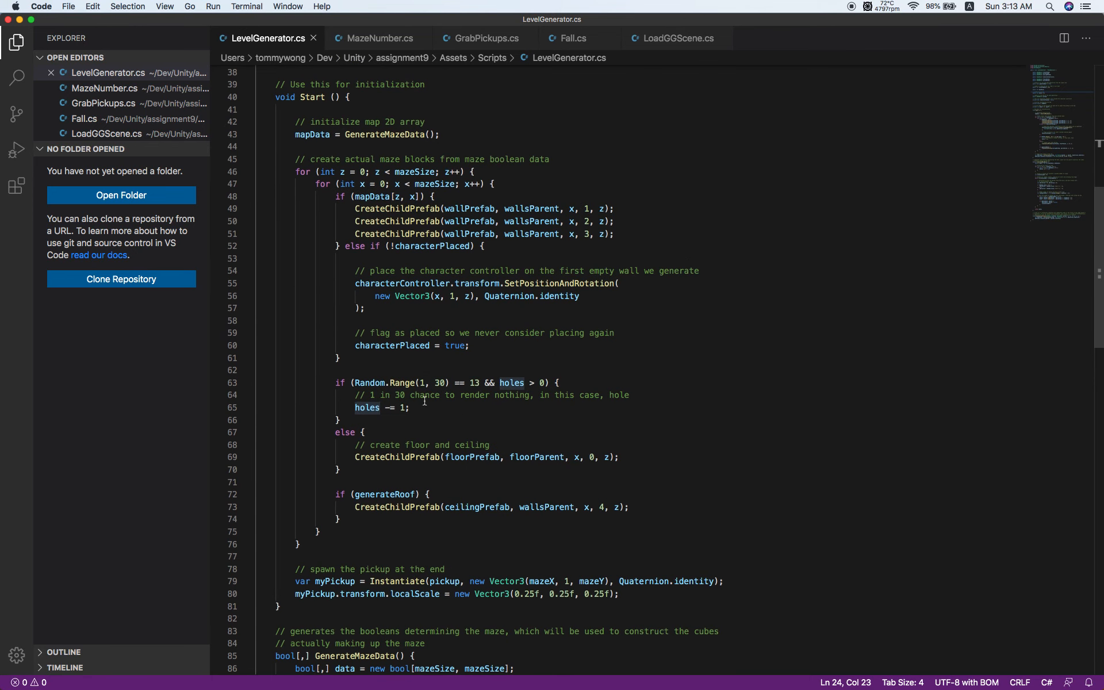
{"action": "mouse_move", "coordinate": [389, 383]}
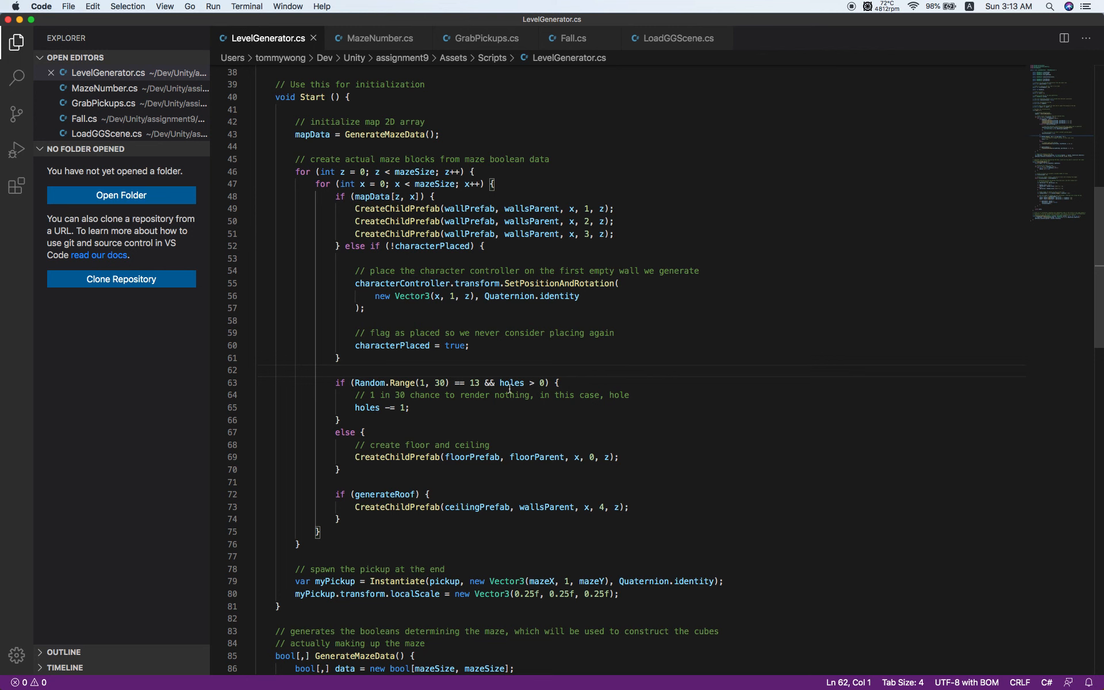
{"action": "left_click_drag", "start_coordinate": [498, 381], "coordinate": [551, 382]}
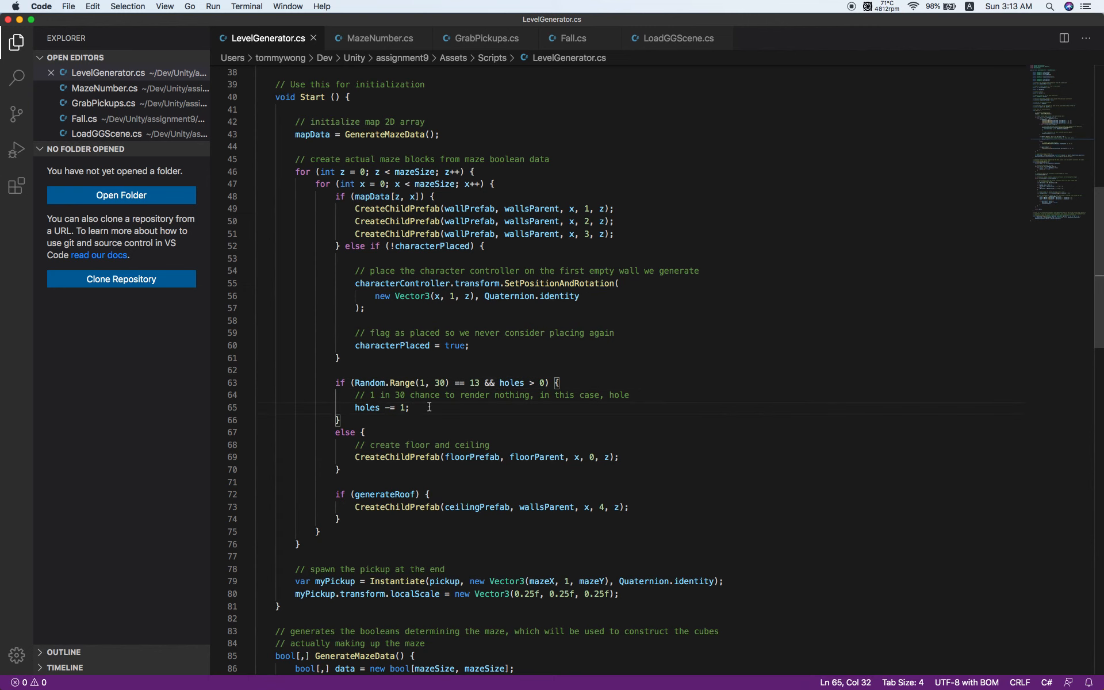
{"action": "scroll", "scroll_direction": "down", "scroll_amount": 3}
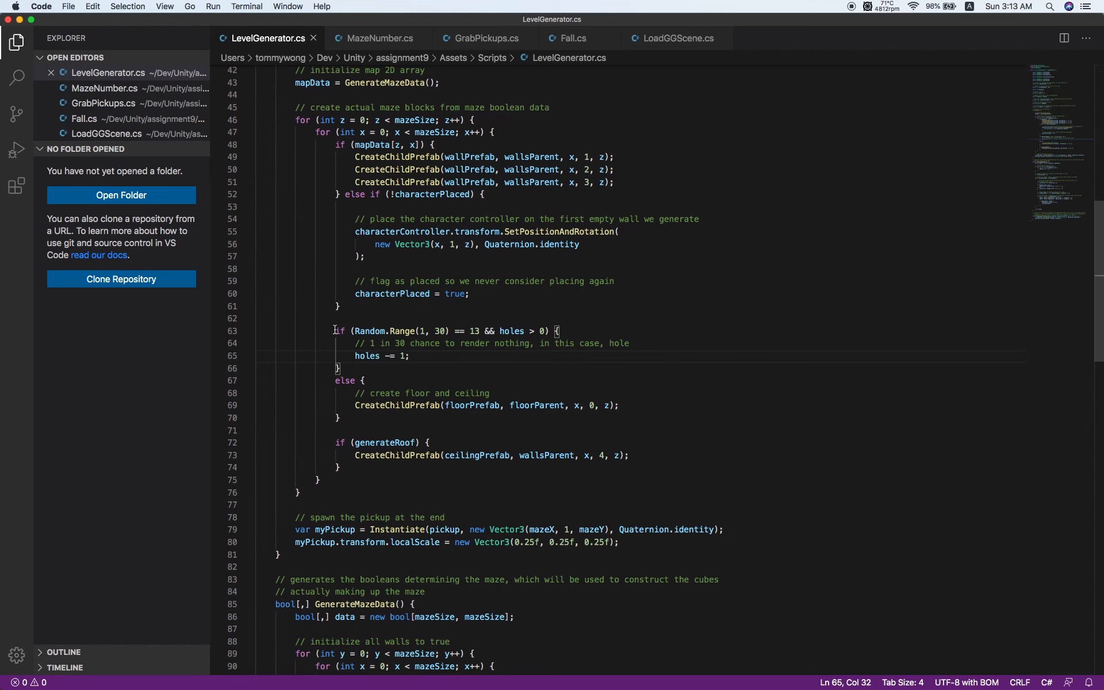
{"action": "mouse_move", "coordinate": [542, 389]}
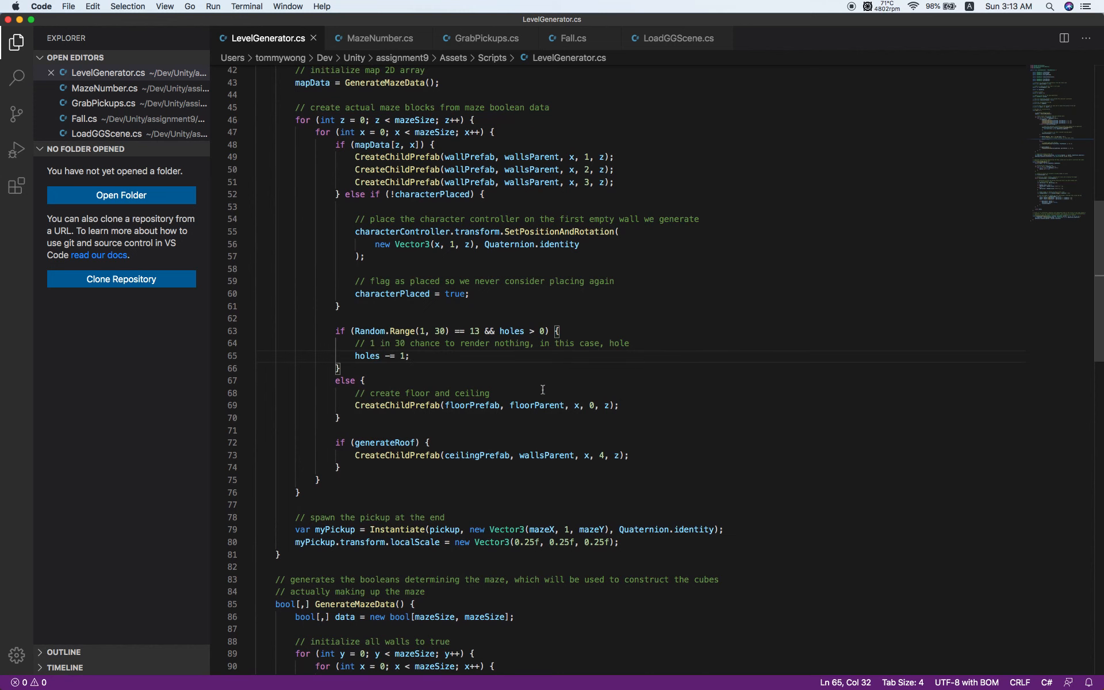
{"action": "left_click", "coordinate": [621, 405]}
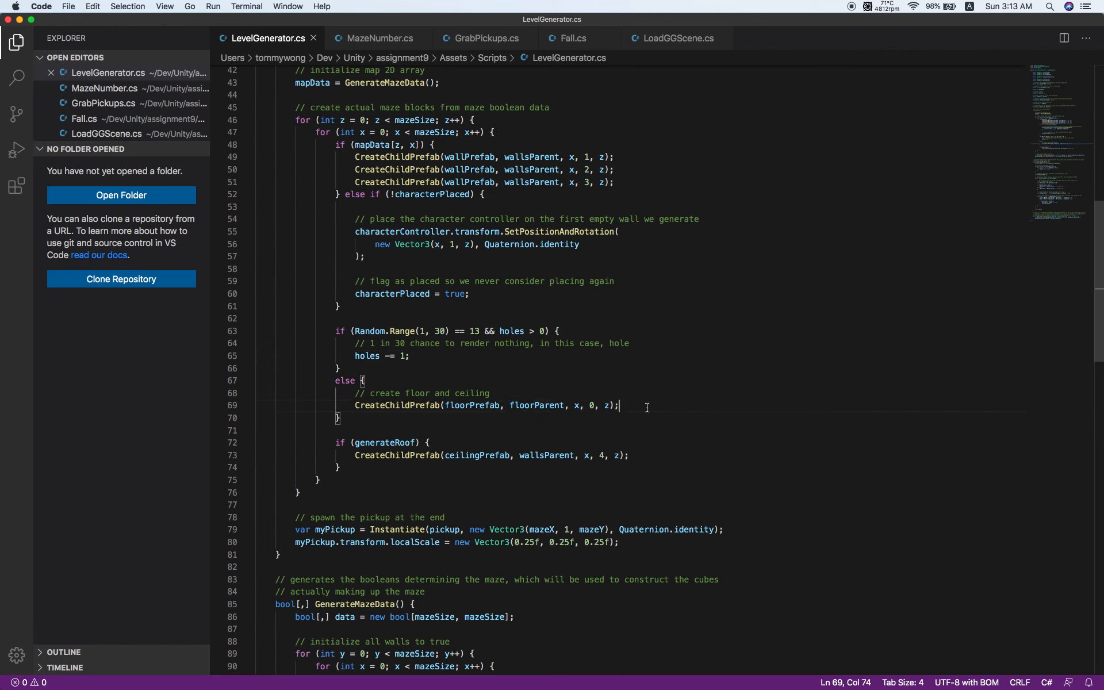
{"action": "mouse_move", "coordinate": [660, 352]}
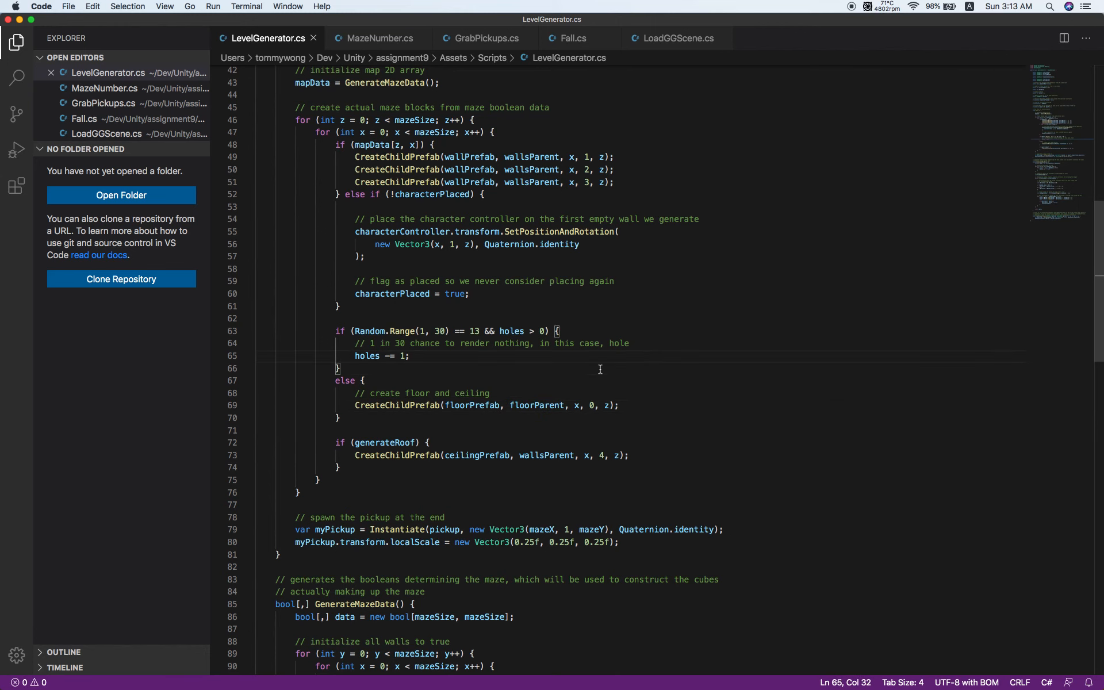
{"action": "scroll", "scroll_direction": "down", "scroll_amount": 3}
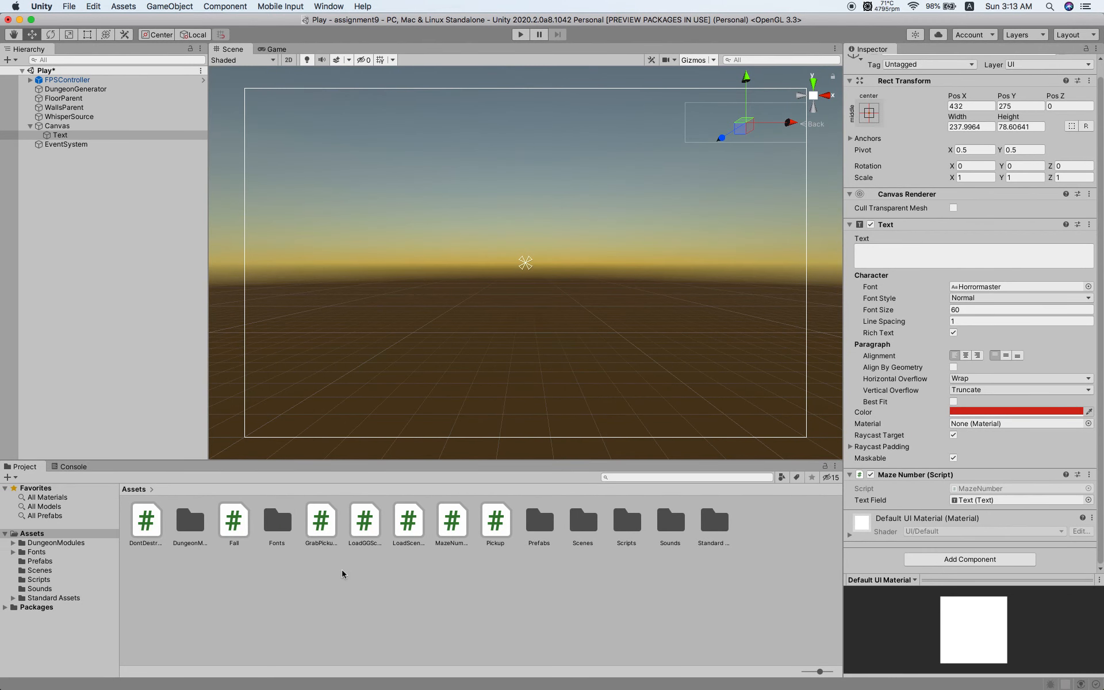
Select the Canvas Text object showing the MazeNumber script in the Inspector
{"action": "left_click", "coordinate": [58, 135]}
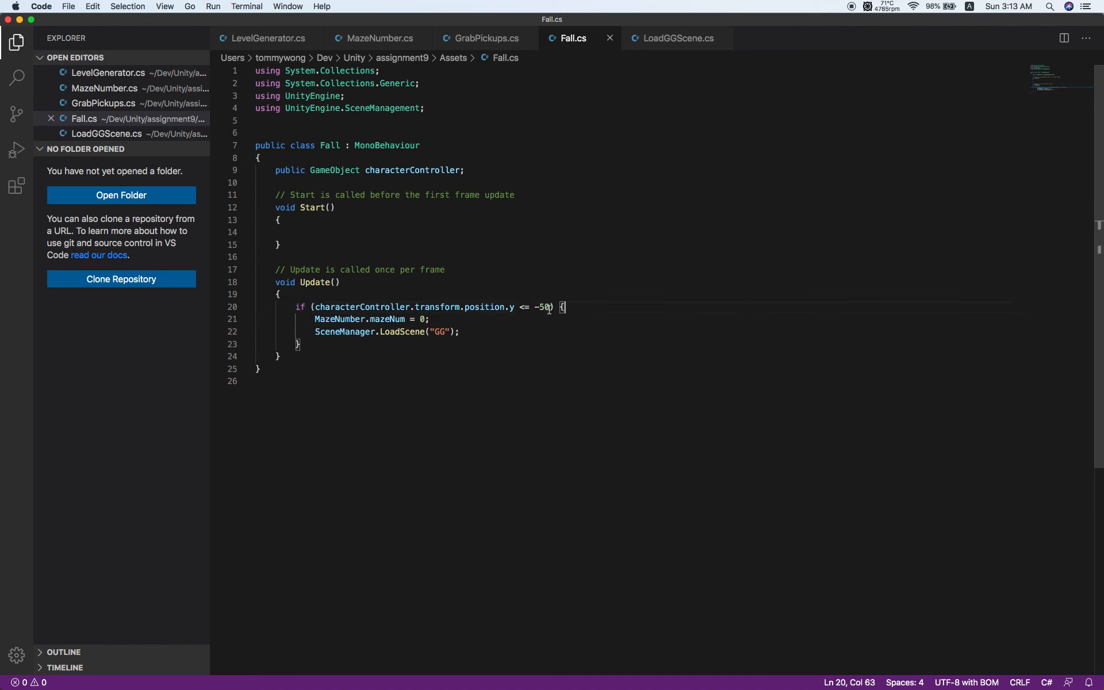
Set the fall height threshold to -50 and highlight the SceneManager.LoadScene("GG") call
{"action": "double_click", "coordinate": [540, 307]}
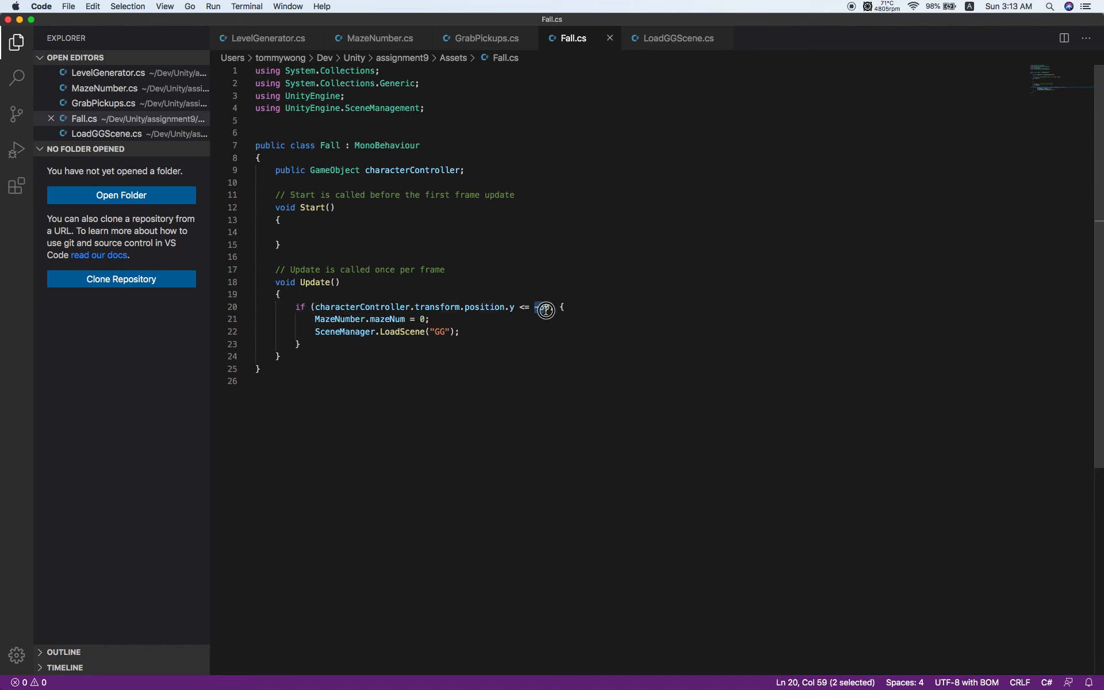
{"action": "type", "text": "-50"}
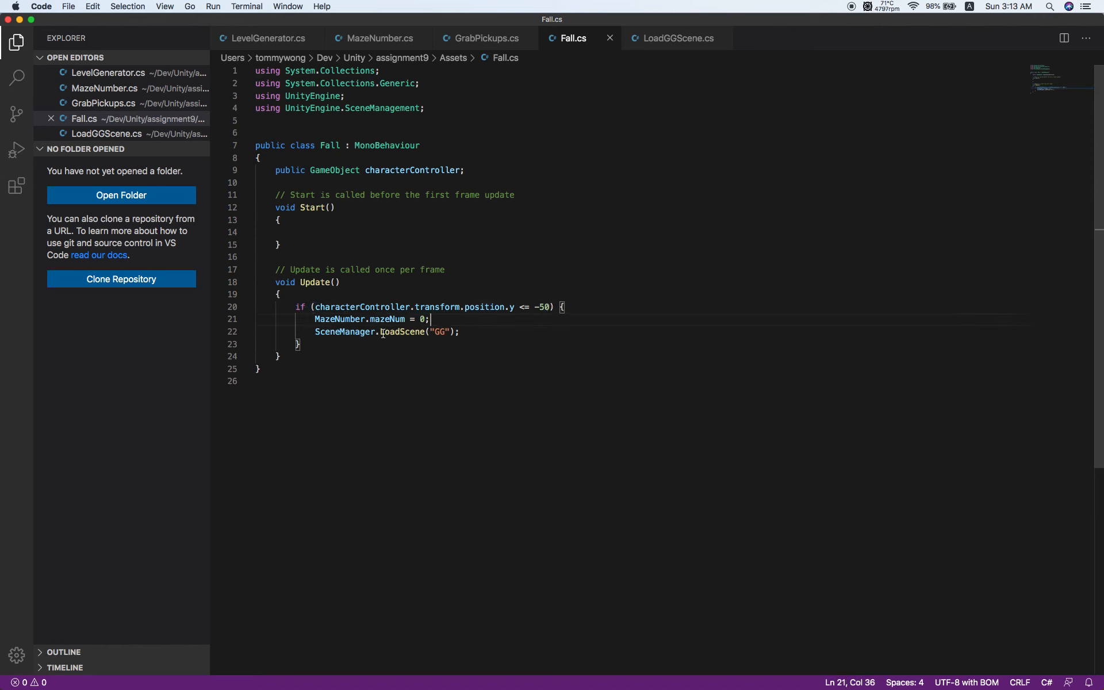
{"action": "left_click_drag", "start_coordinate": [381, 331], "coordinate": [458, 331]}
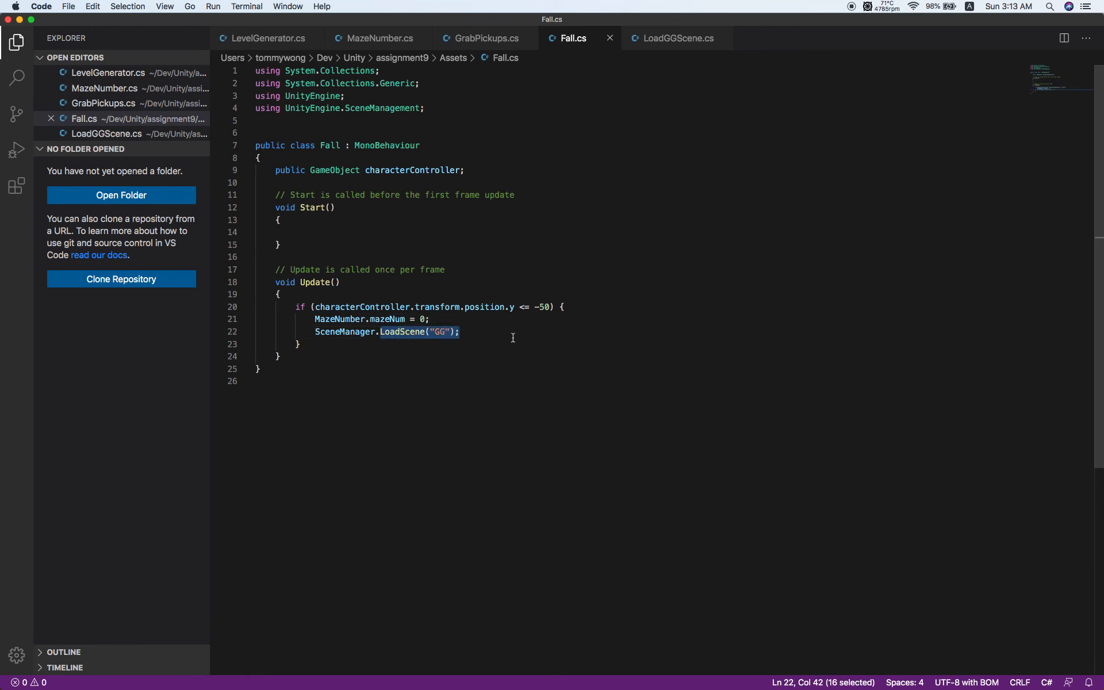